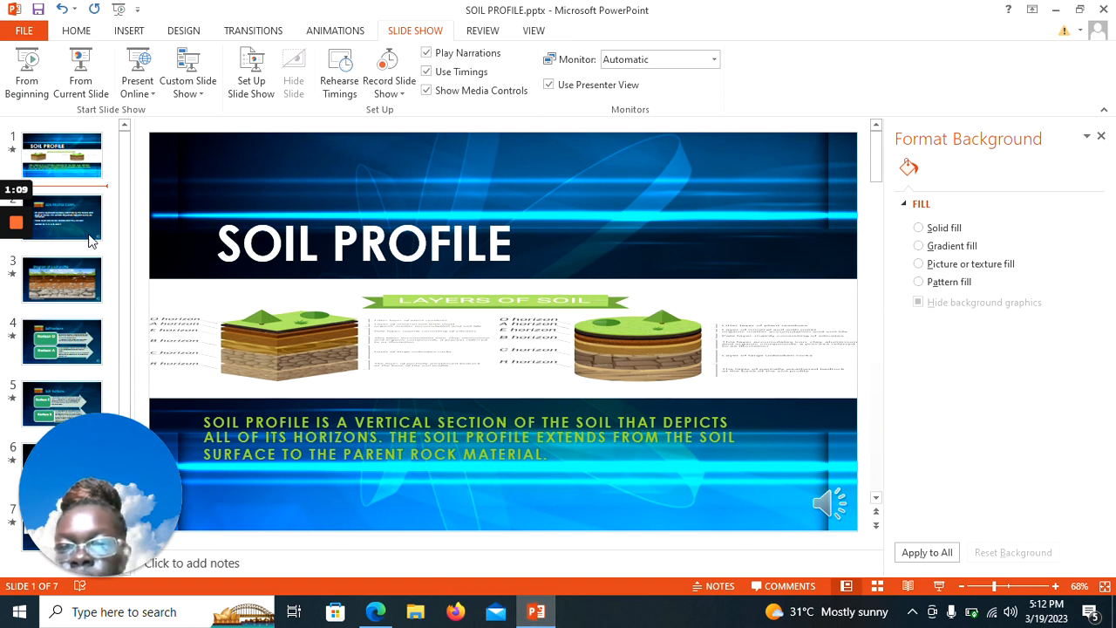
Display slide 2, 'Soil Profile Conti..', listing Horizons O, A, E, B, C and R.
left_click(61, 218)
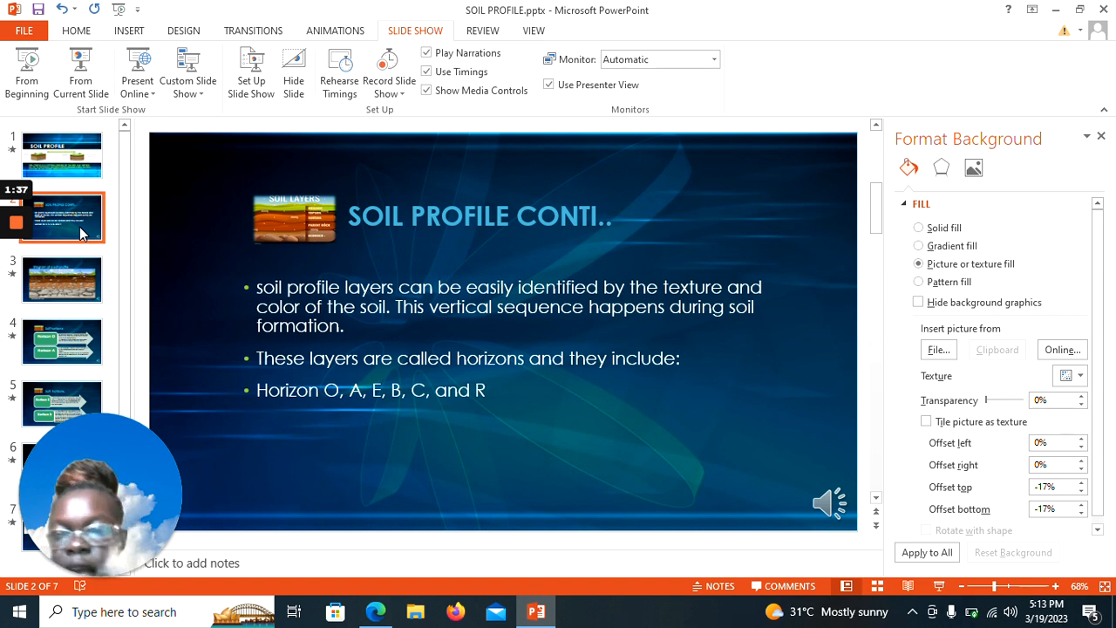
mouse_move(61, 279)
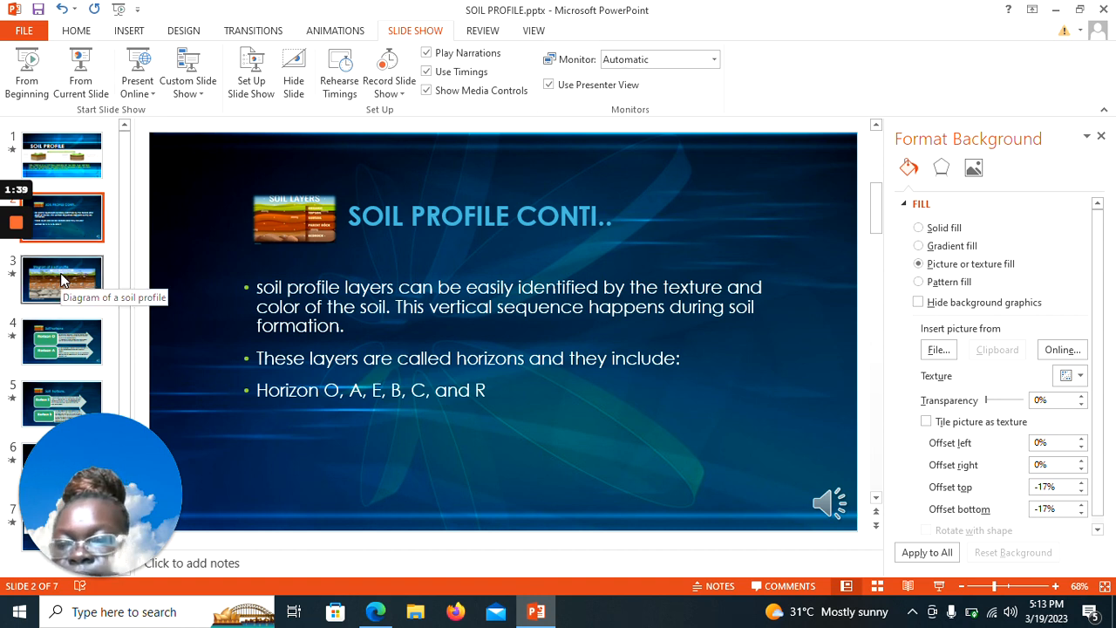
Display slide 3 with the labelled soil profile diagram.
left_click(62, 279)
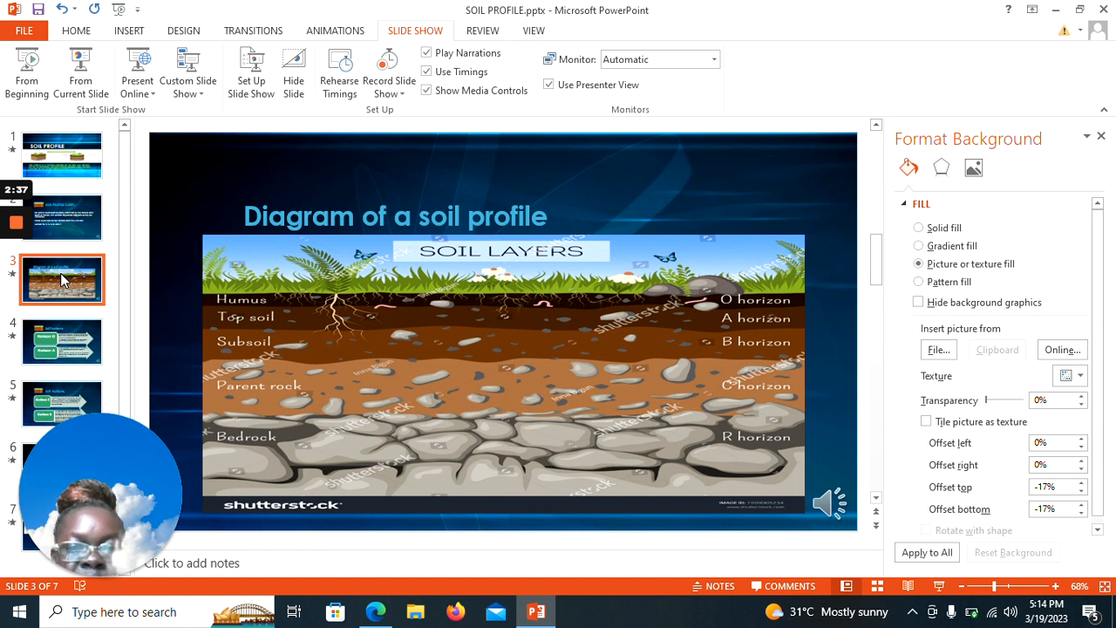
Display slide 4, 'Soil horizons', describing Horizon O and Horizon A.
left_click(61, 341)
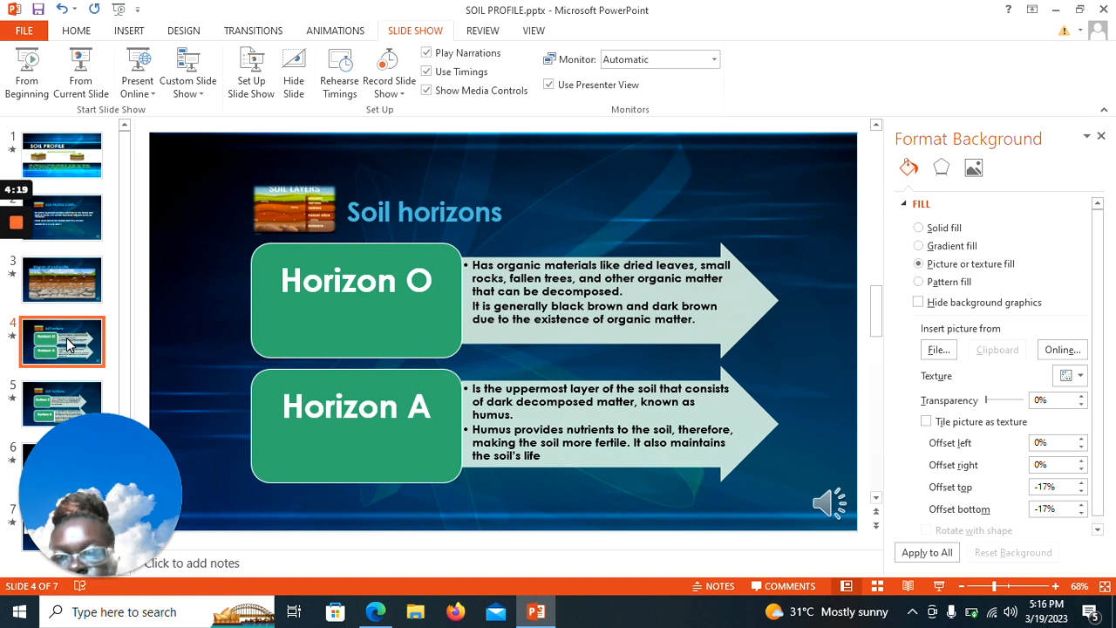
Show slide 5 on Horizons E and B and dismiss the low battery notice.
left_click(61, 404)
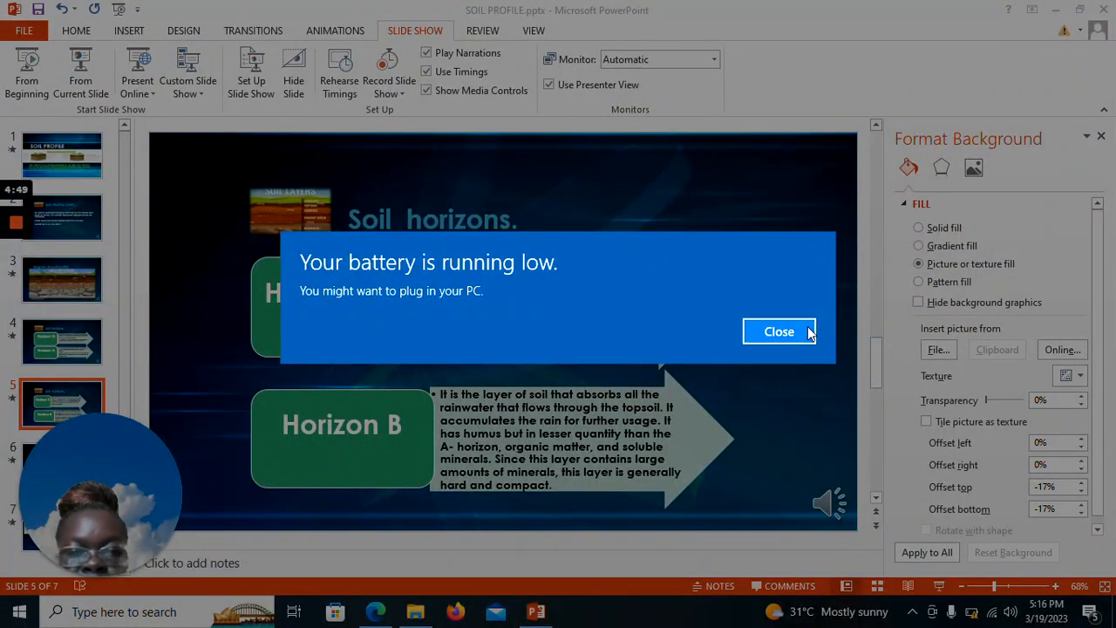
left_click(779, 332)
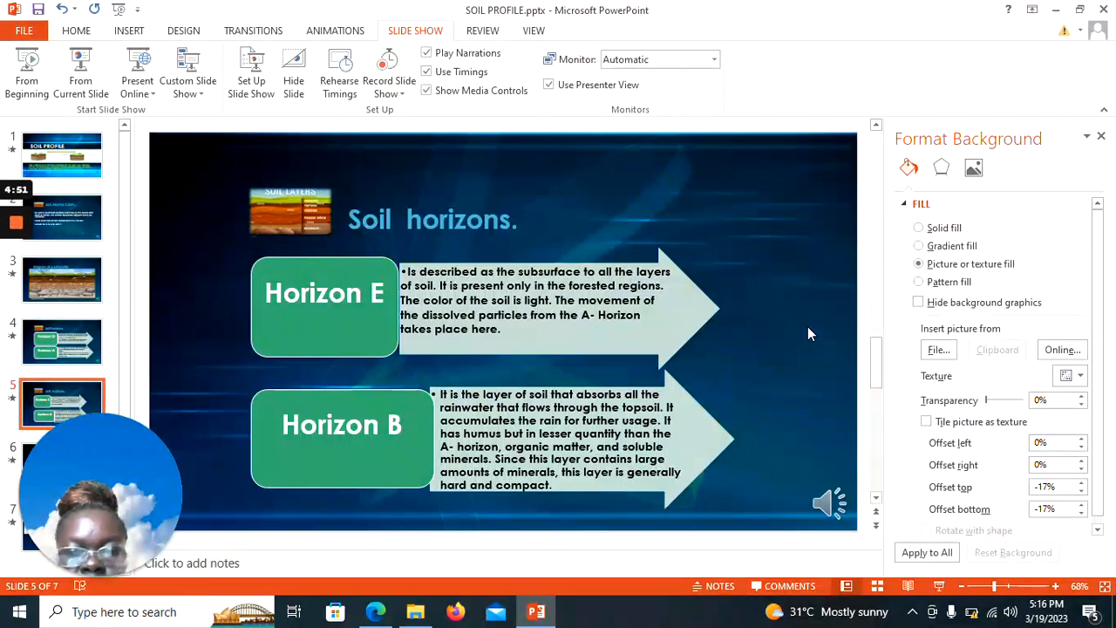